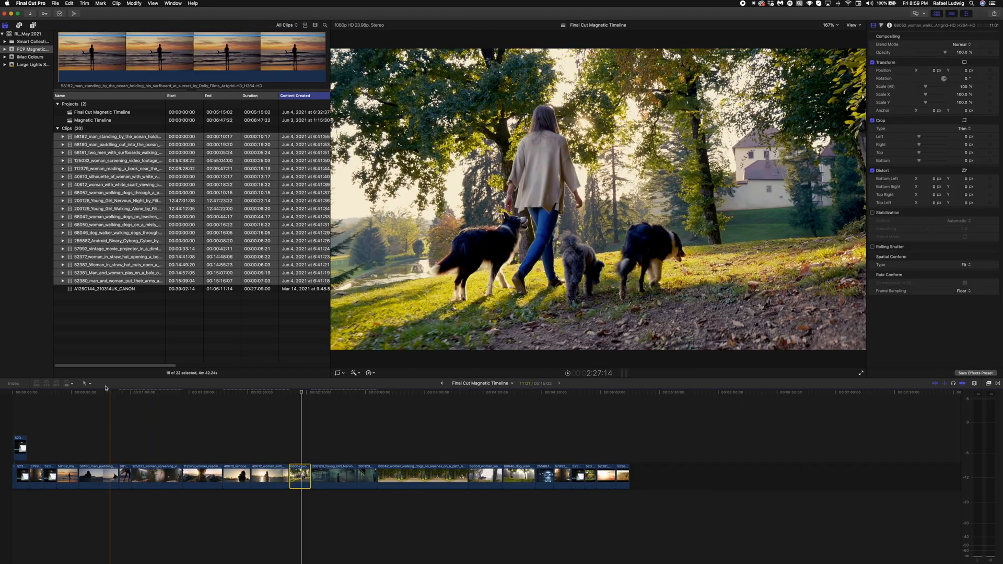
Step: Drag the 68046 dog walker clip to a new position in the primary storyline
click(83, 383)
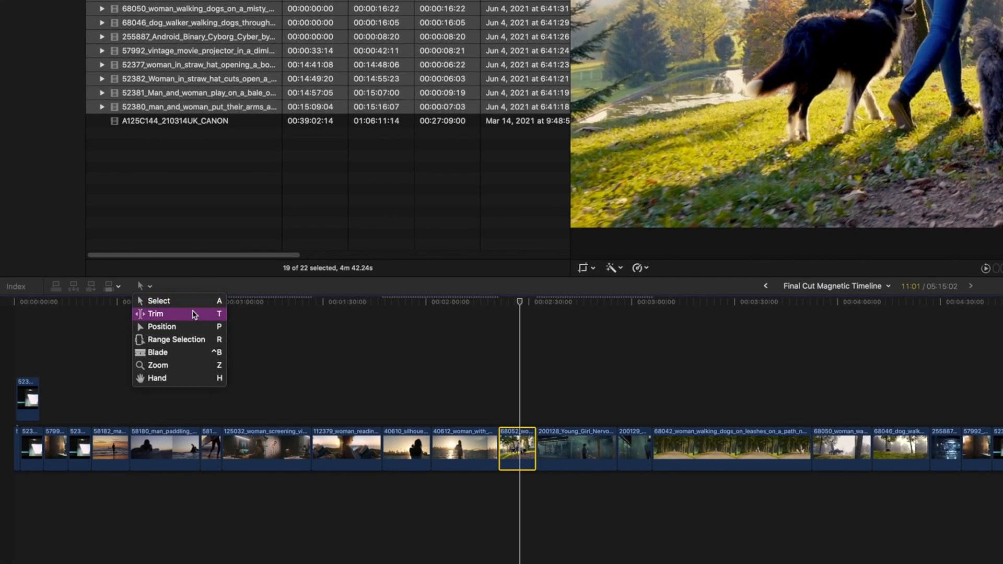
mouse_move(199, 320)
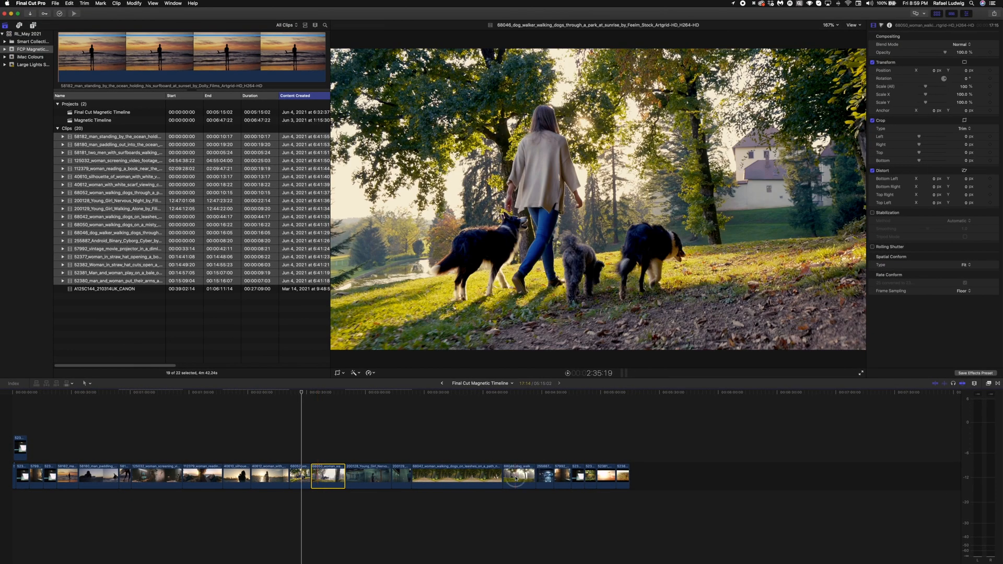
click(519, 476)
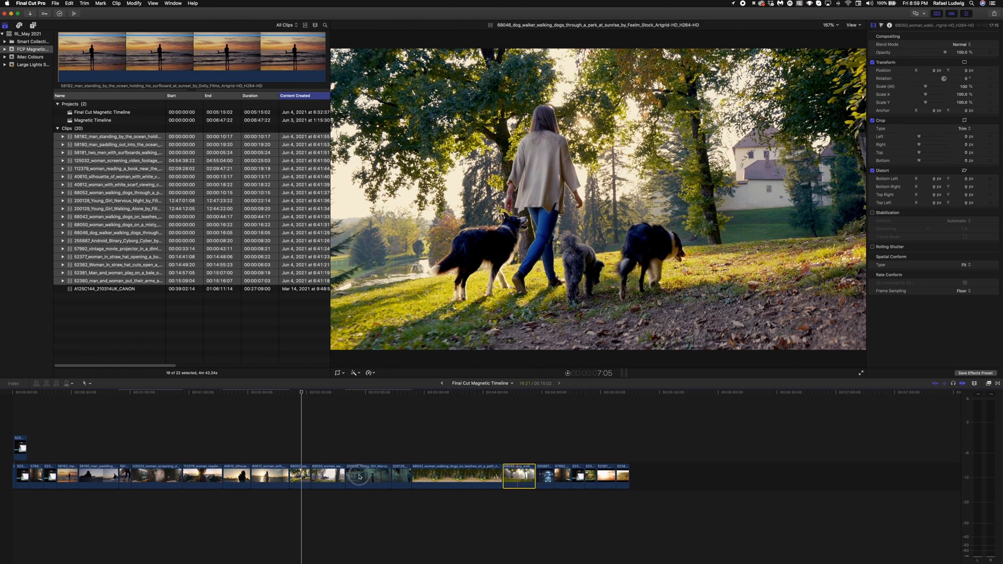
click(361, 474)
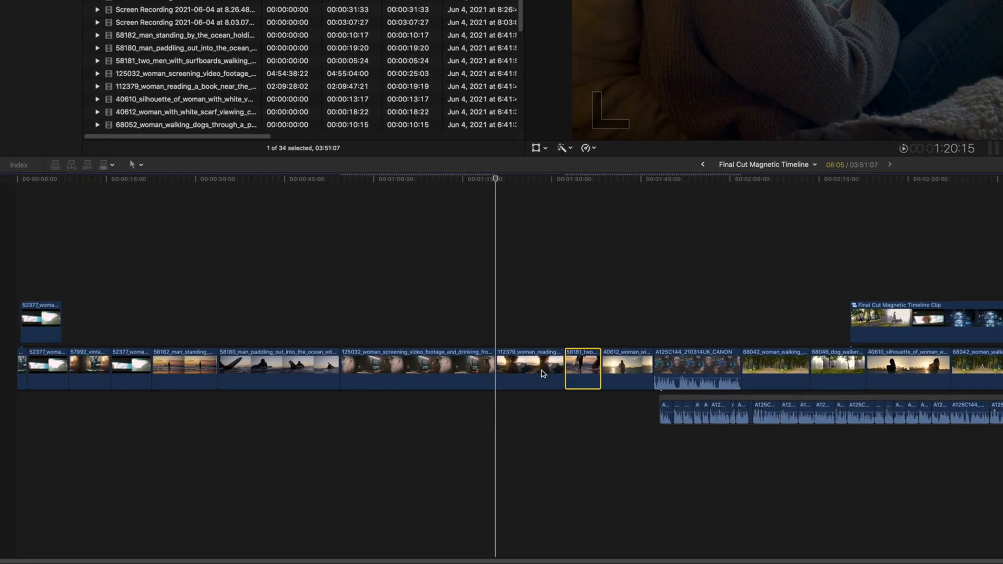
Step: Lift the 112379 woman reading clip from the storyline and select the silhouette clip
right_click(579, 351)
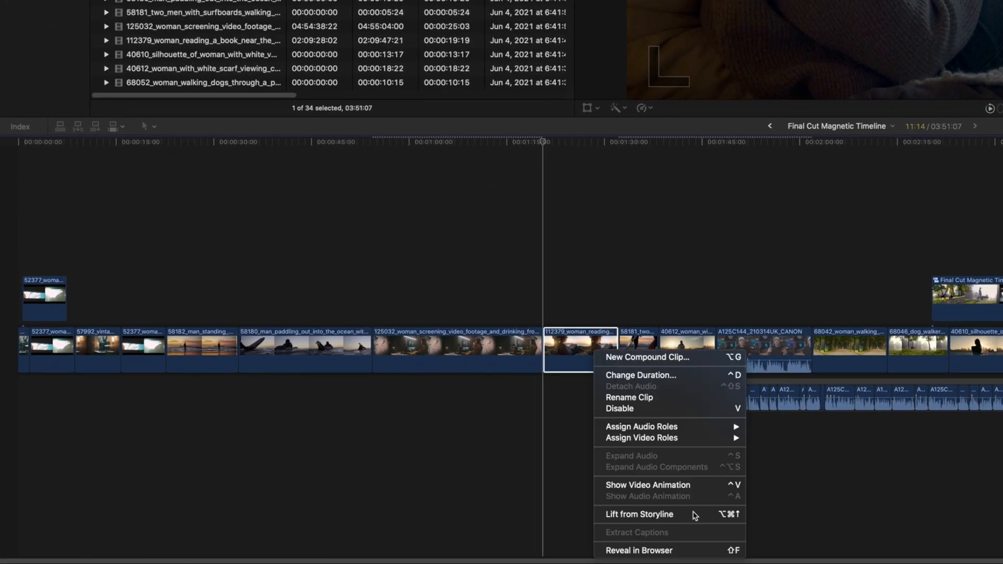
click(639, 514)
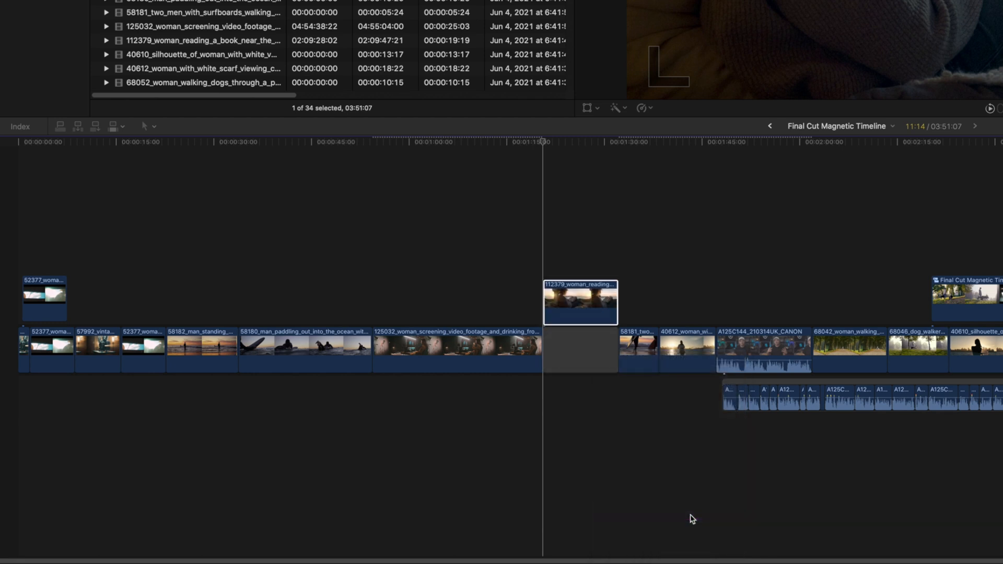
click(638, 349)
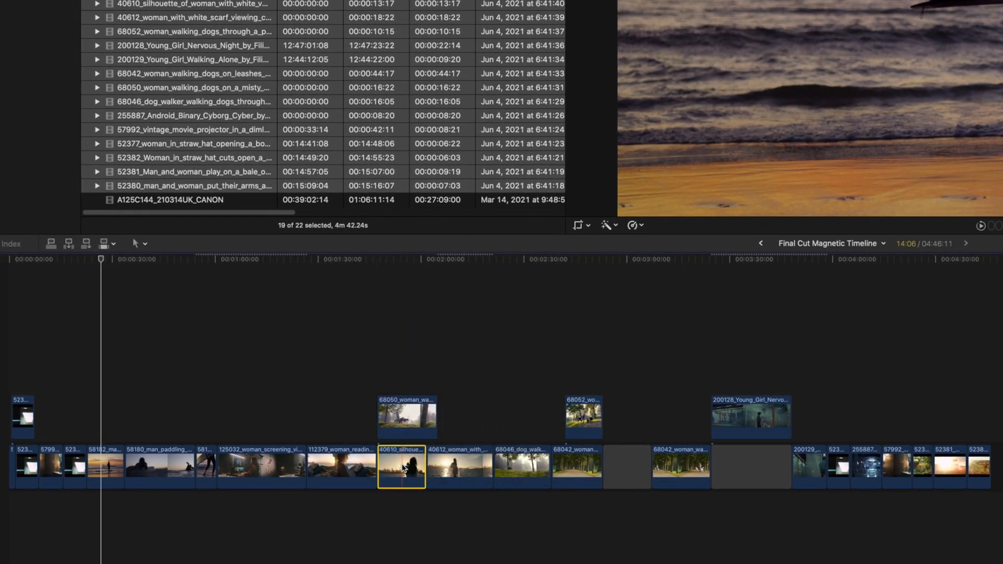
click(630, 465)
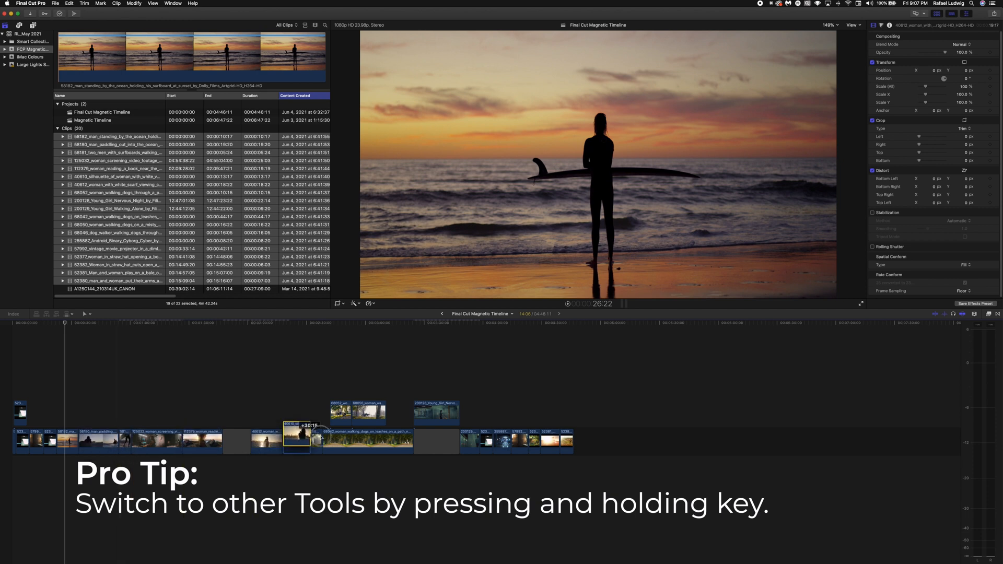
Step: Drag the 40610 silhouette of a woman clip later in the primary storyline
click(360, 439)
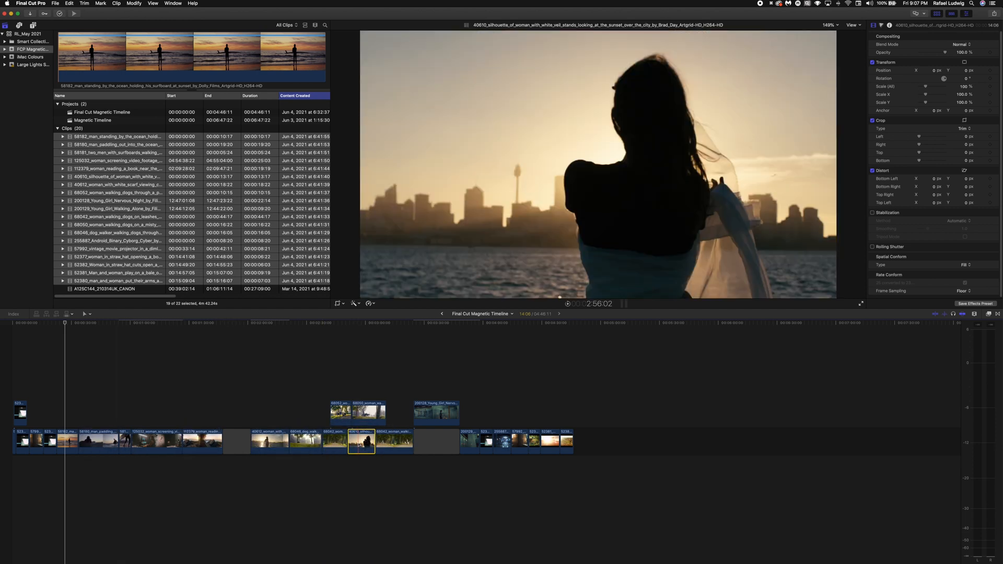
key(cmd+z)
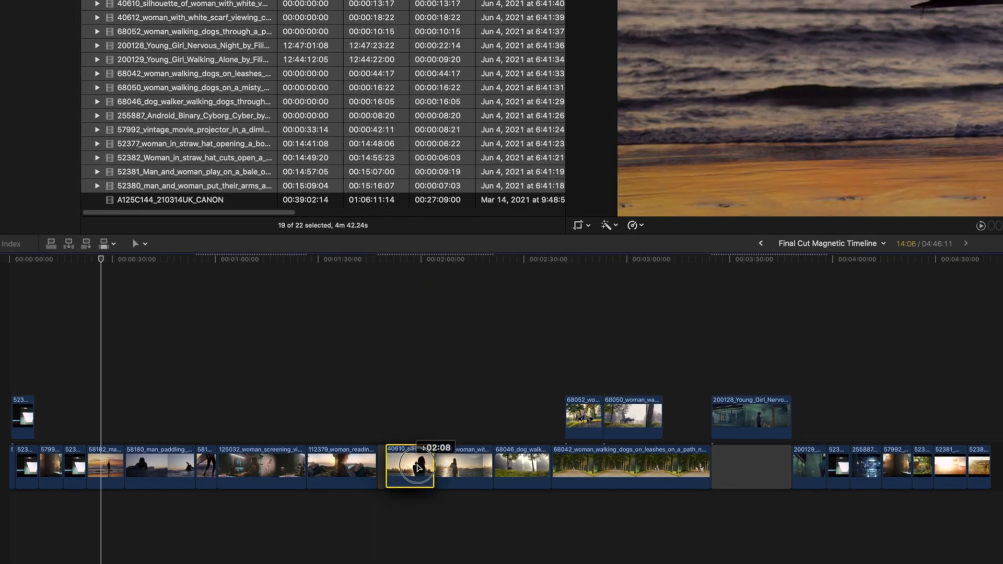
drag(409, 467, 596, 467)
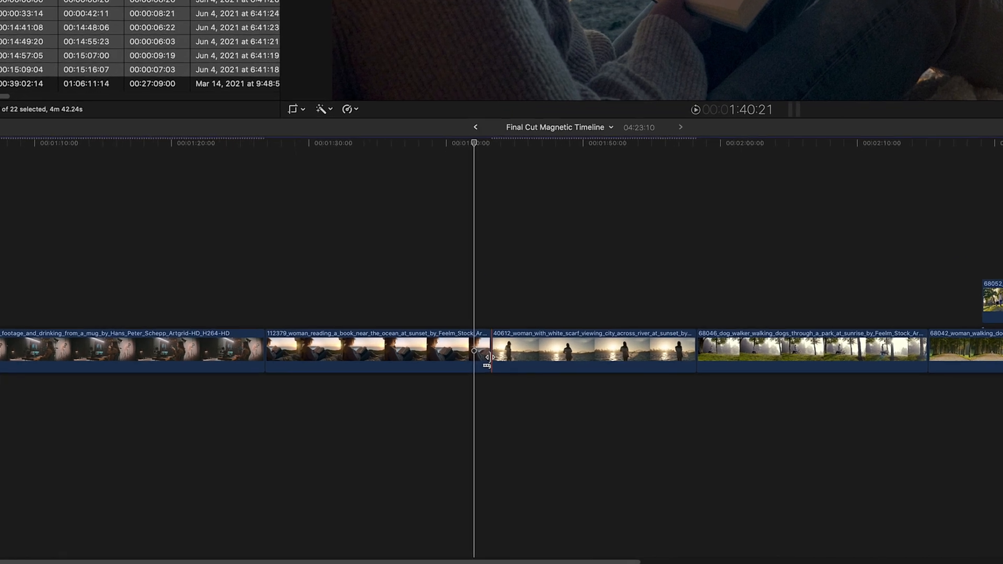
Step: Ripple-trim the edit points of the woman reading and white scarf clips, shortening both
drag(487, 356, 451, 356)
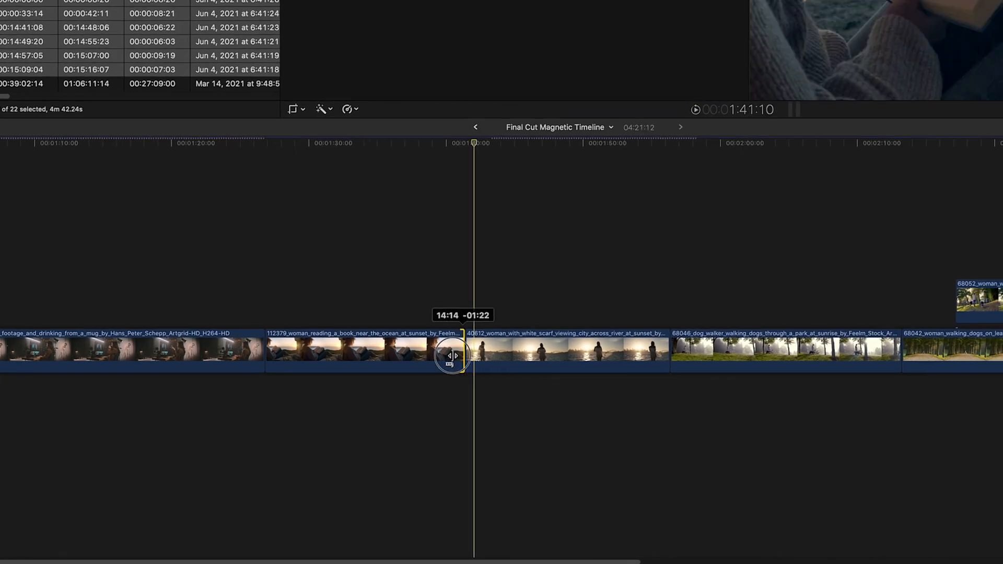
click(544, 350)
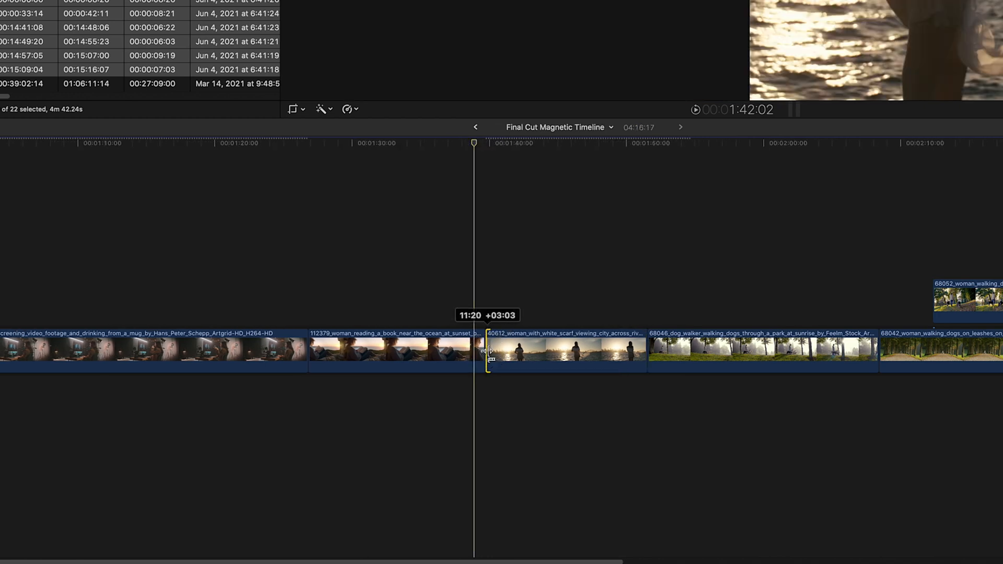
drag(488, 352, 694, 351)
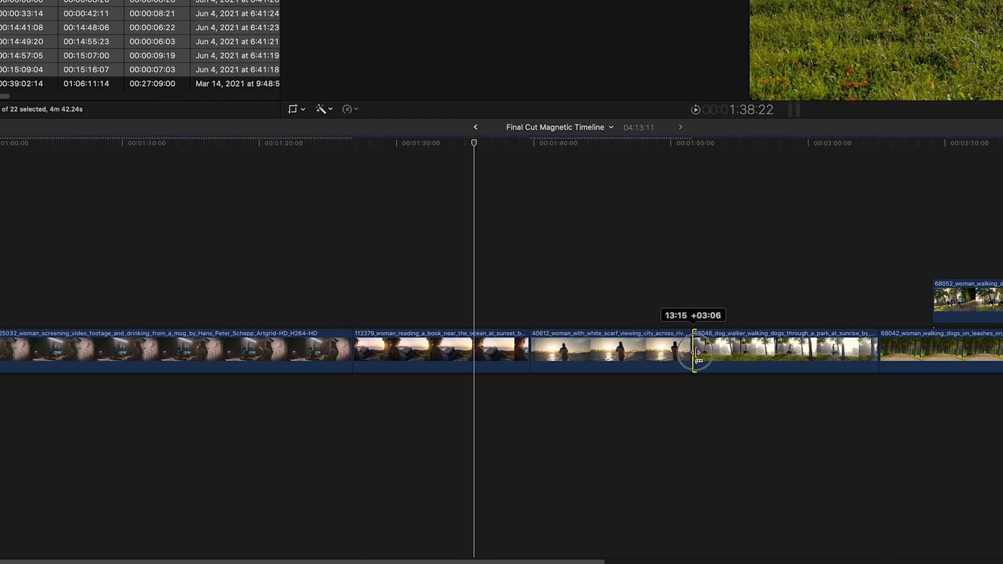
drag(695, 353, 672, 352)
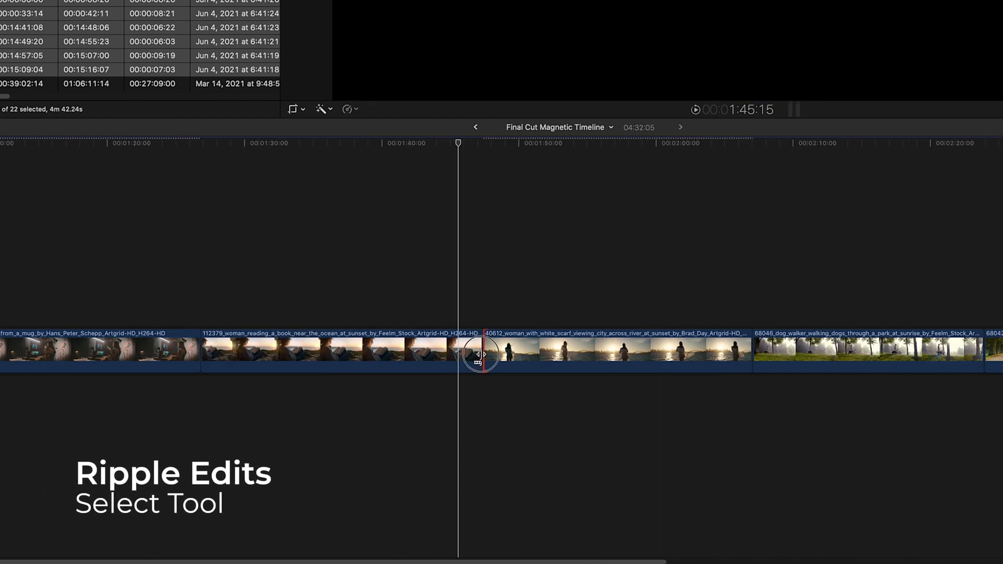
drag(479, 354, 423, 354)
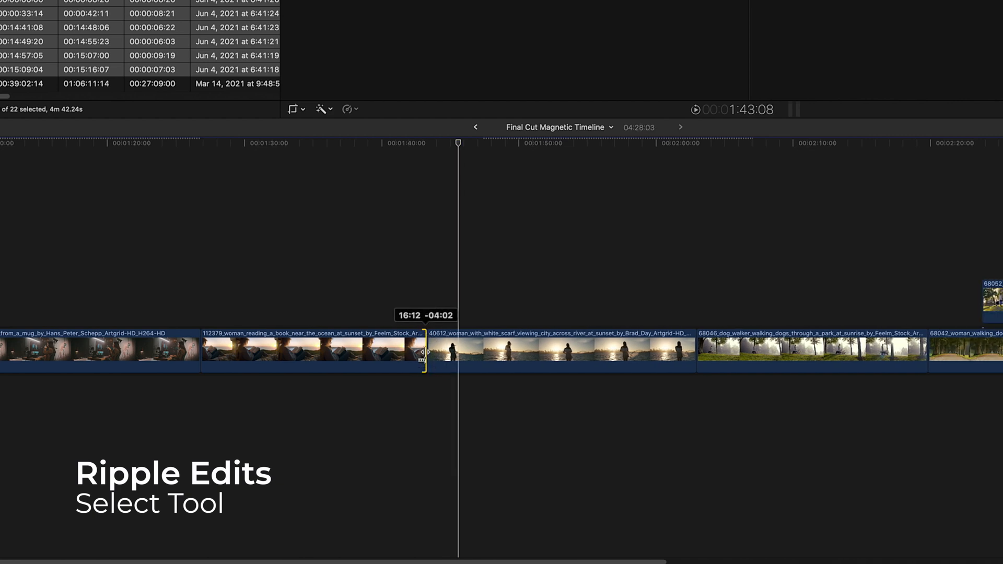
drag(422, 356, 484, 355)
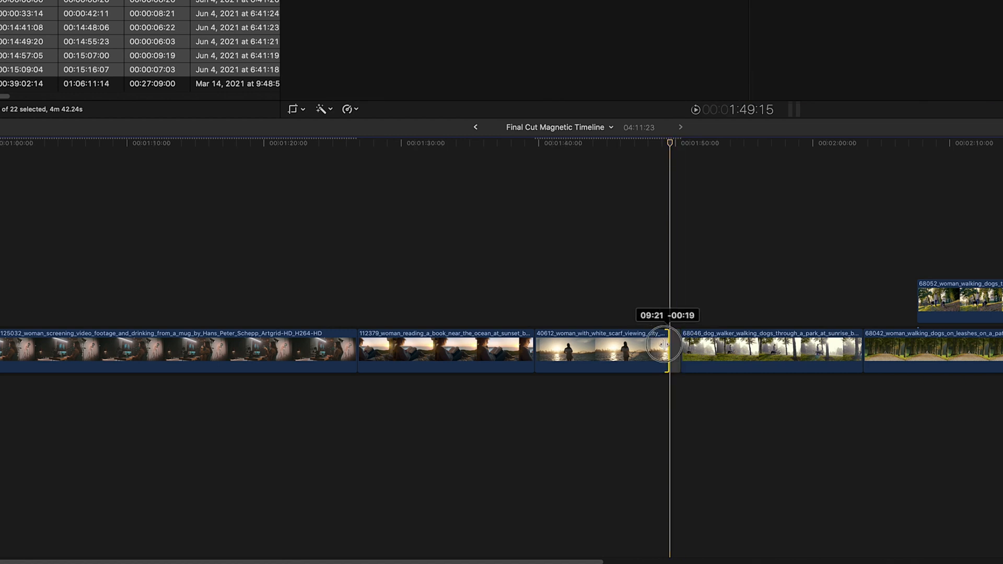
drag(669, 344, 621, 344)
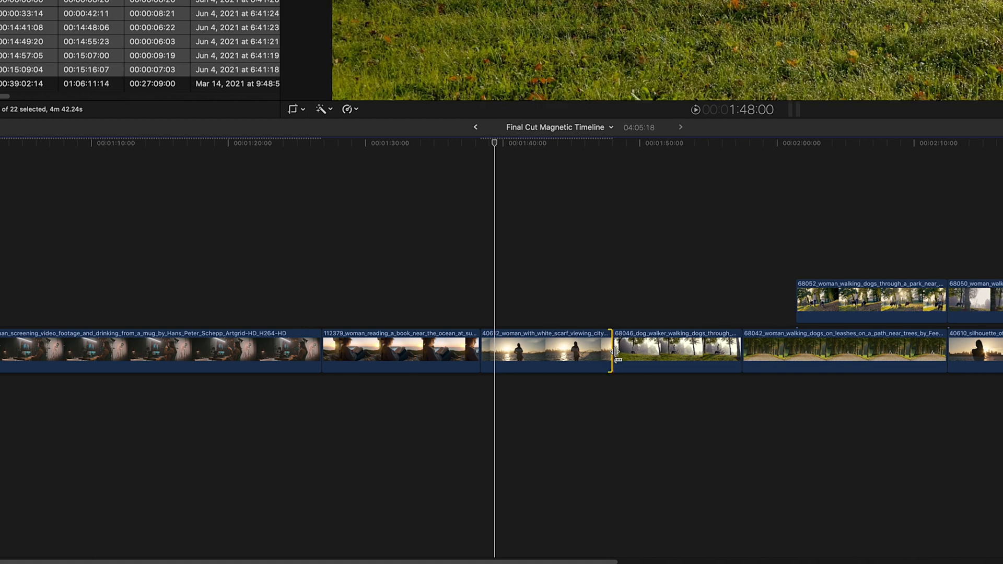
Step: Trim the white scarf clip's end, then roll the dog walker cut with the Trim tool
drag(613, 351, 627, 352)
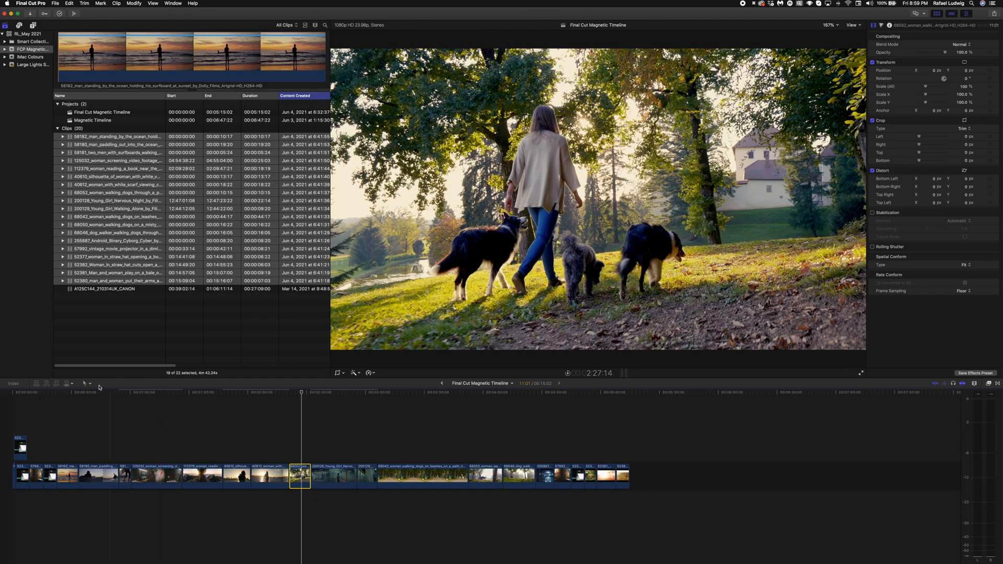
click(84, 383)
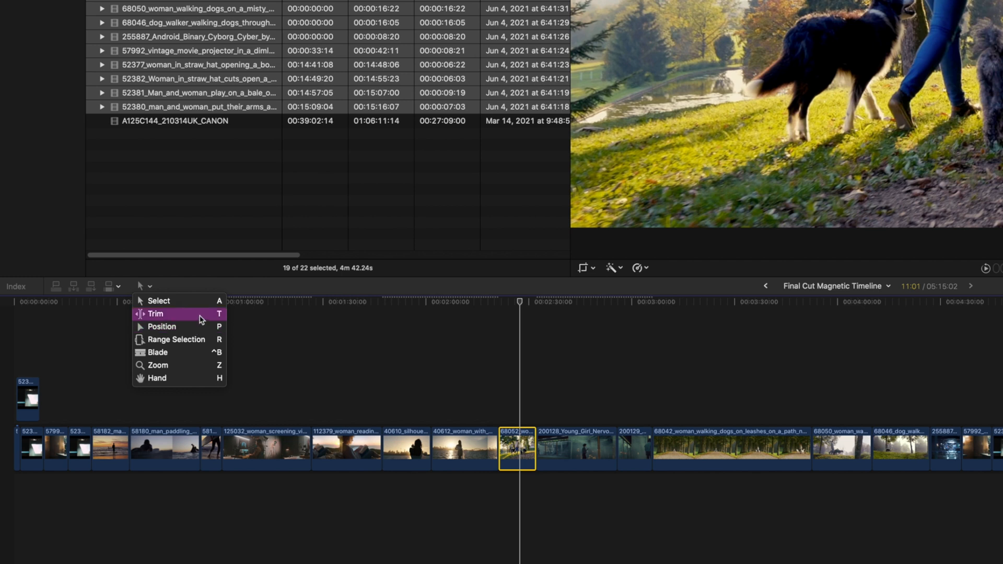
click(156, 313)
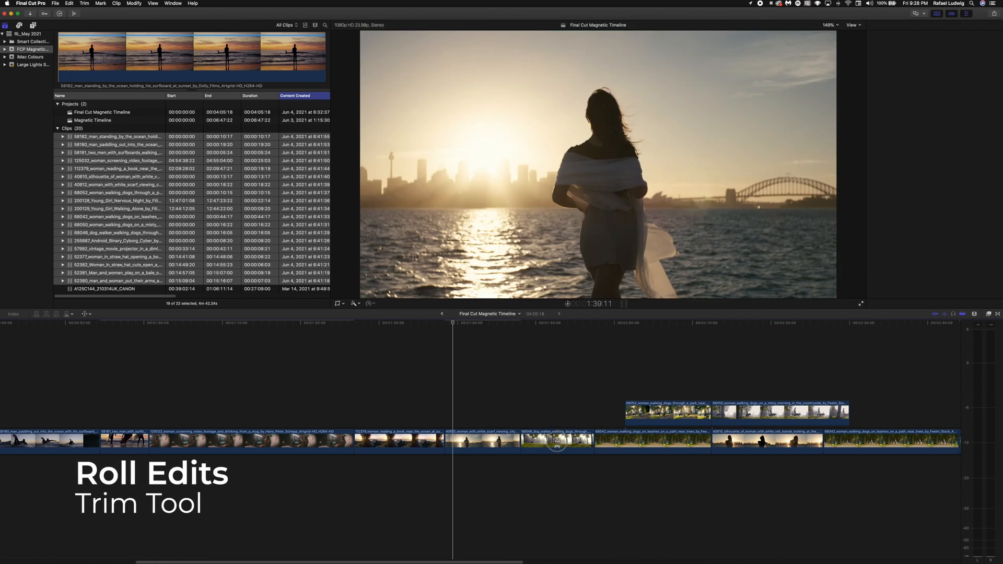
drag(556, 441, 525, 442)
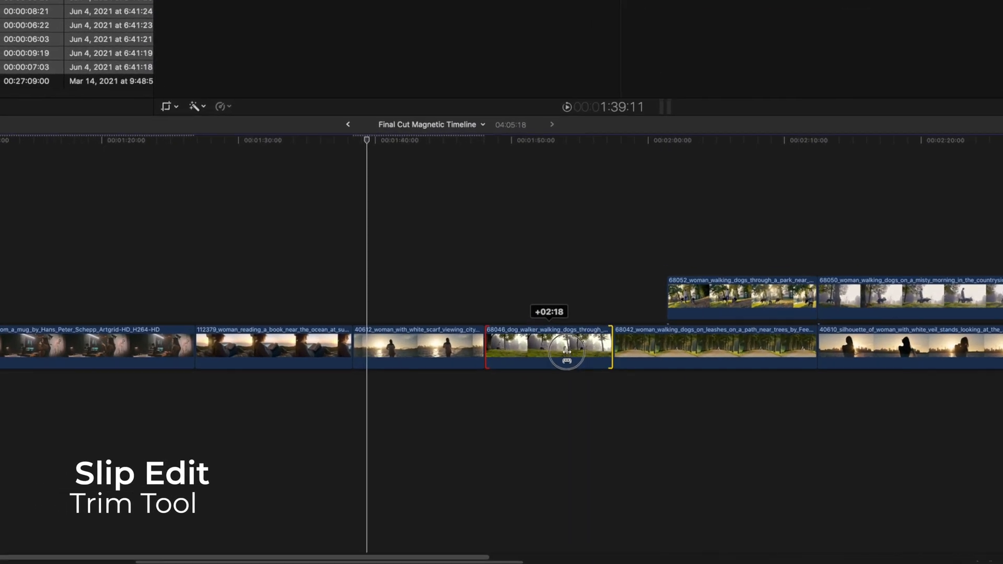
Step: Slip the 68046 dog walker footage back and forth, ending about a second earlier
drag(566, 351, 555, 352)
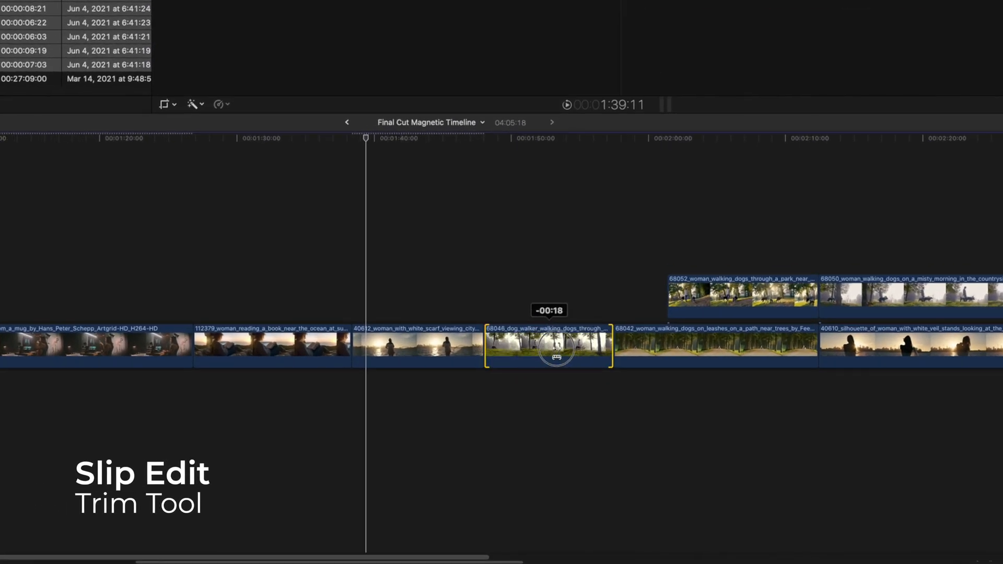
drag(556, 348, 525, 355)
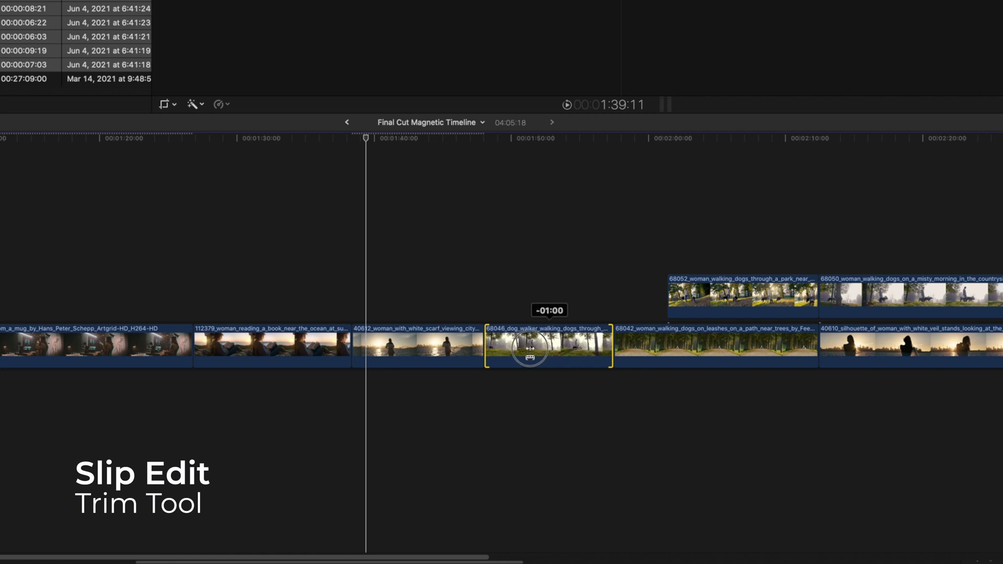
drag(528, 339, 582, 351)
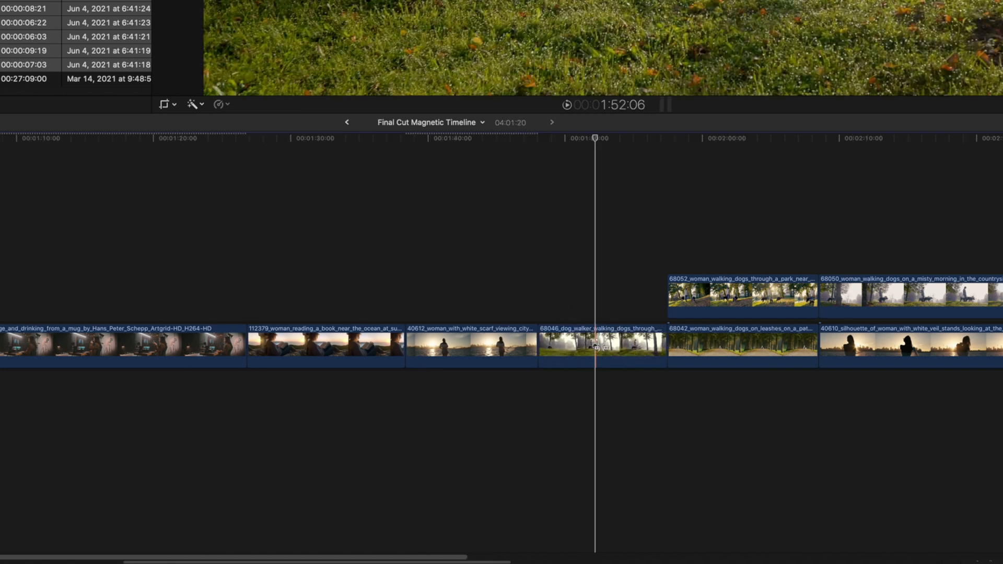
Step: Slide the 68046 dog walker clip earlier and later between its neighbouring clips
drag(602, 346, 539, 345)
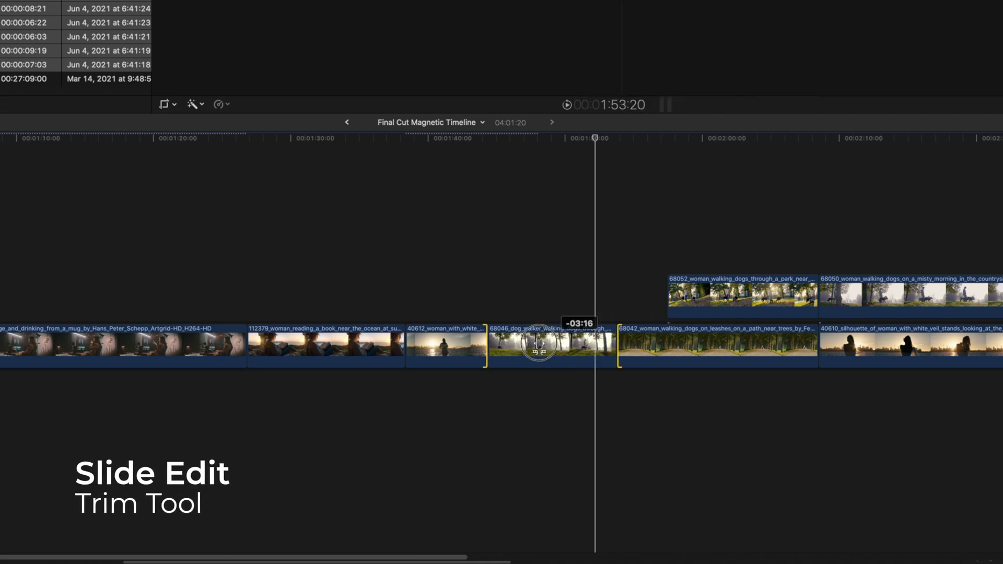
drag(541, 346, 618, 345)
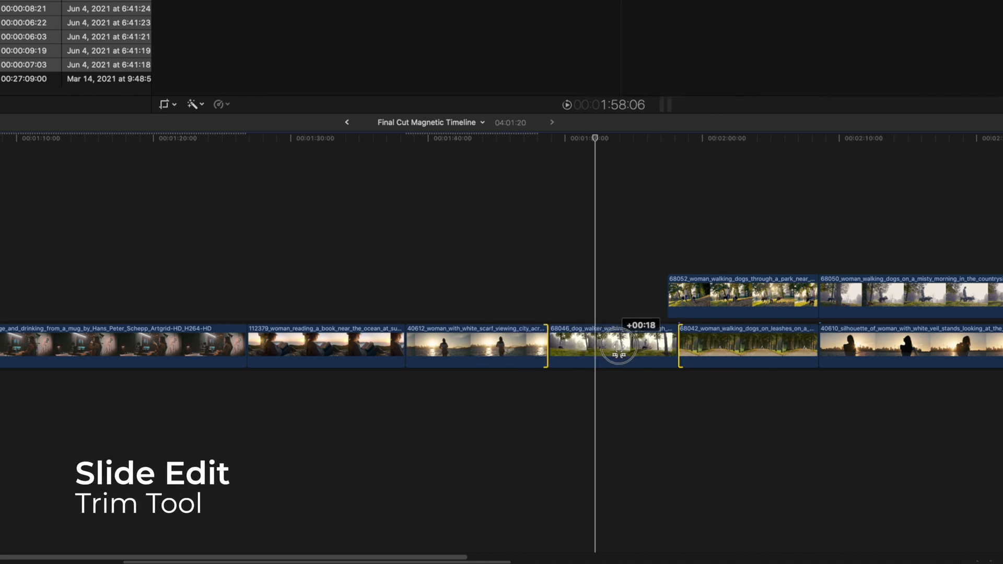
drag(619, 349, 598, 349)
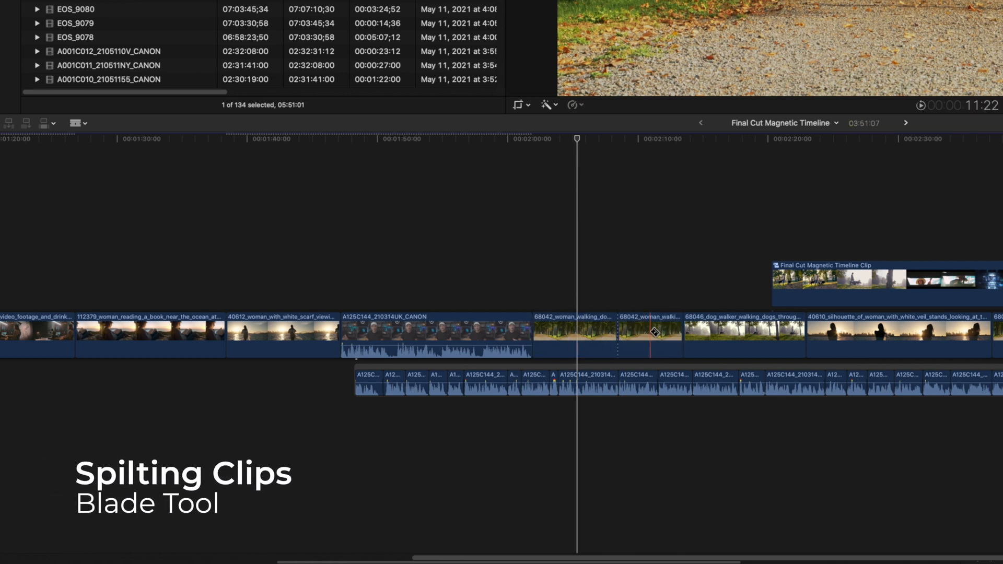
Step: Split the woman walking dogs clip and expand the A125C144 interview clip's audio
click(592, 333)
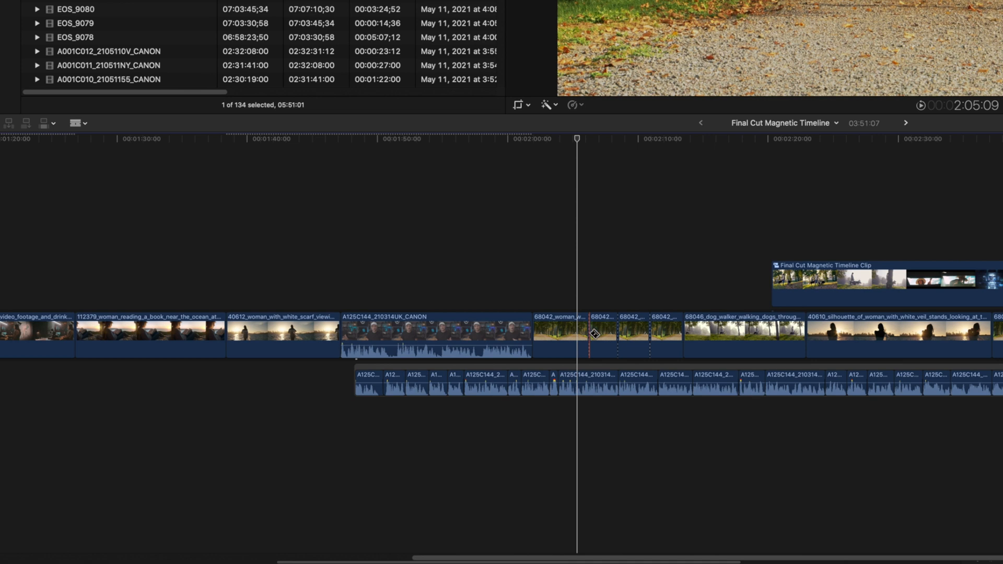
key(v)
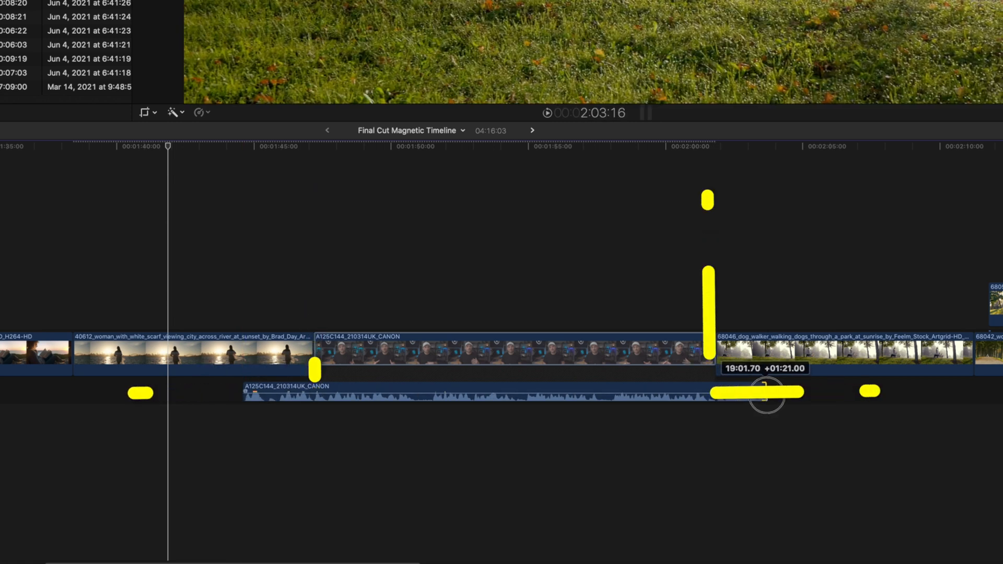
Step: Extend the CANON interview audio under the next clip to form a split edit
drag(767, 394, 764, 393)
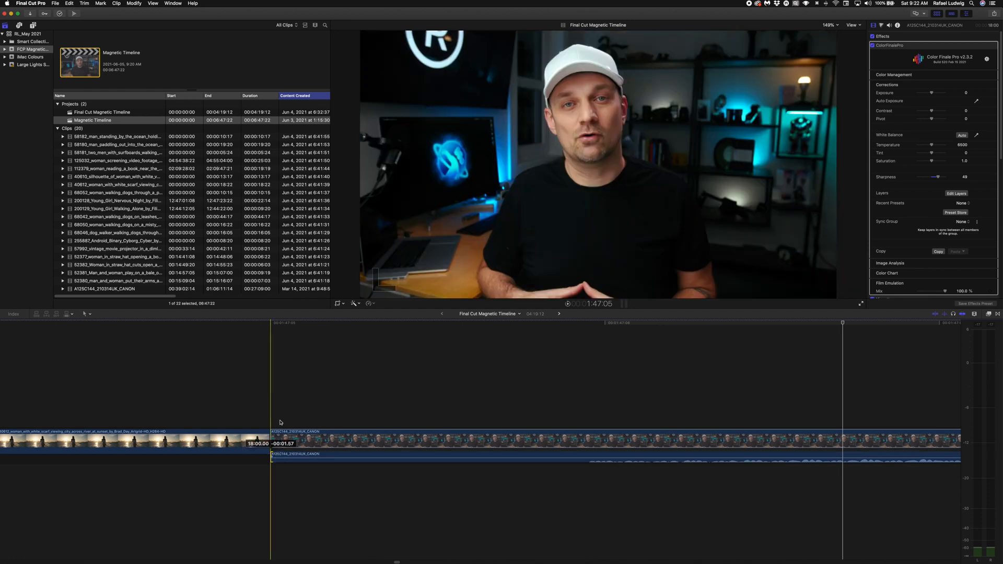
click(448, 440)
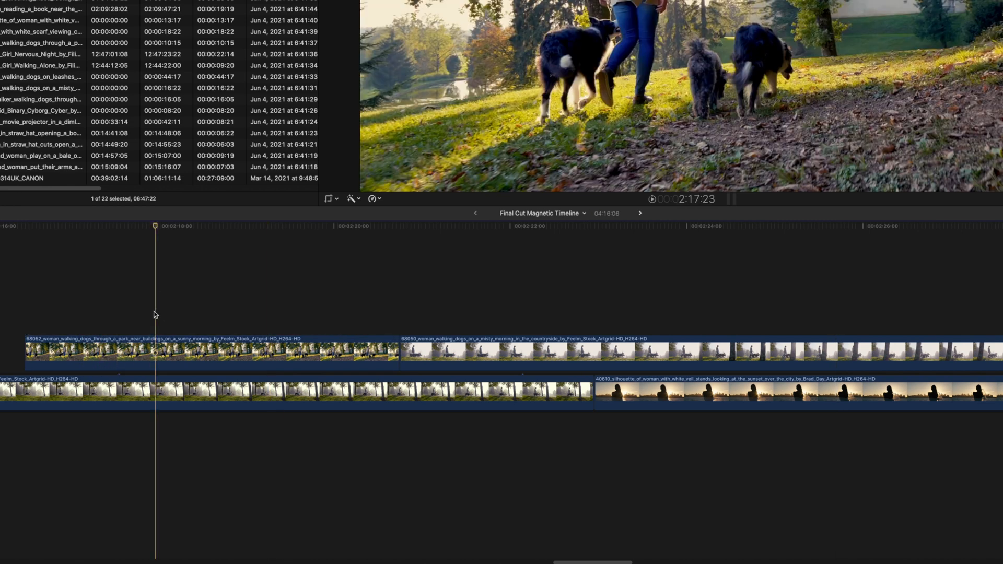
Step: Select the connected 68052 park dog-walking clip above the primary storyline
click(211, 350)
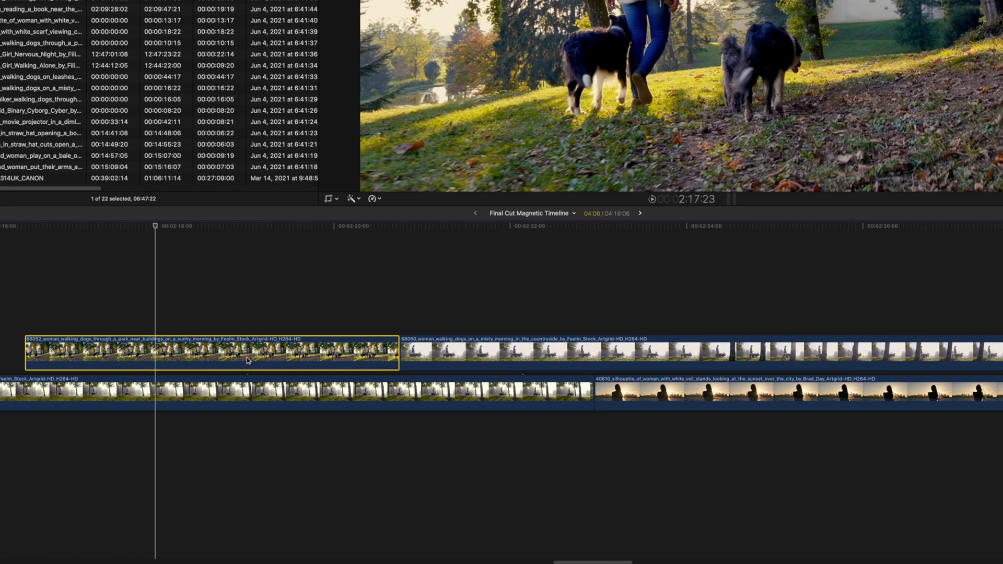
mouse_move(563, 363)
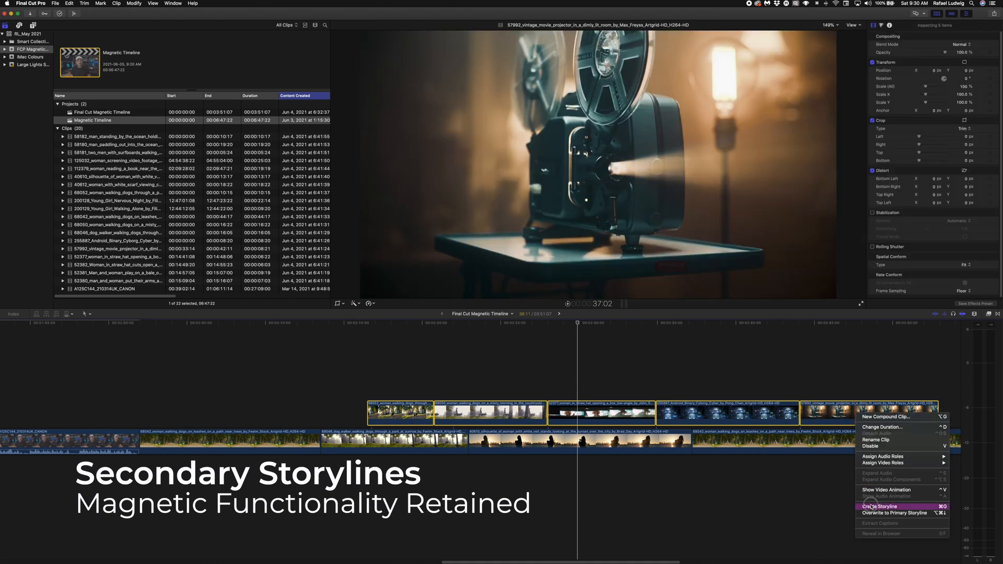
Step: Group the connected clips above the primary storyline into a secondary storyline, then select it
click(880, 506)
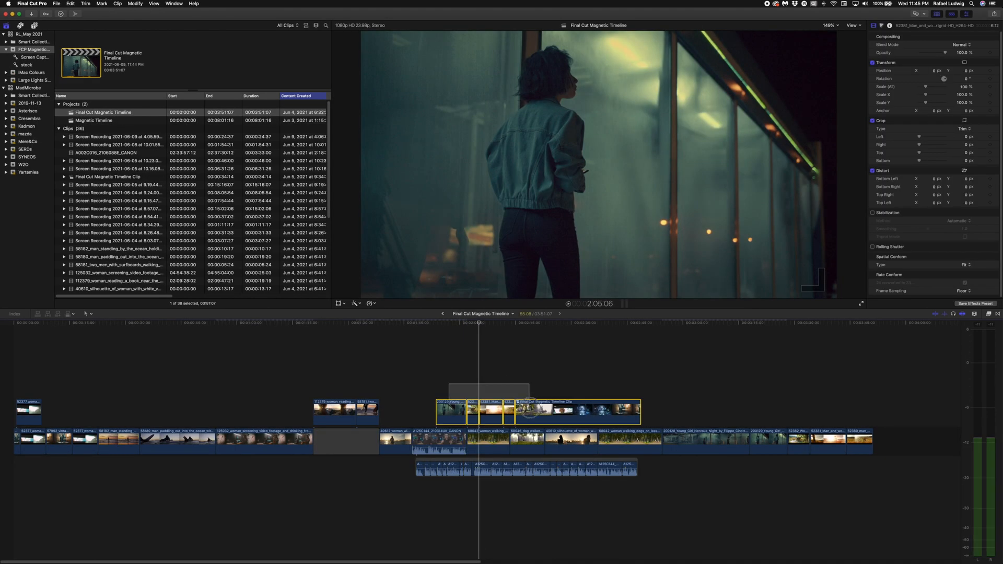
click(530, 413)
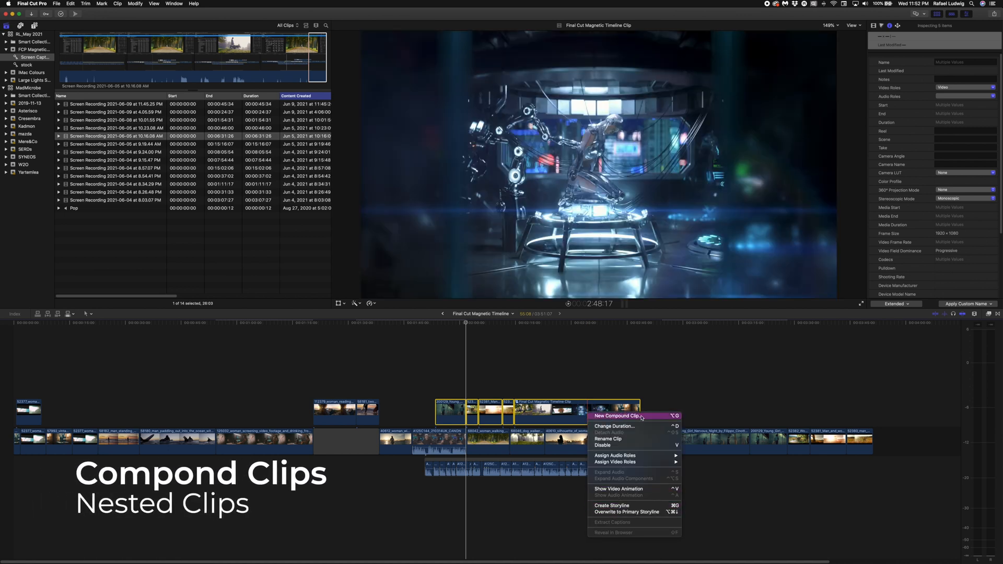
Step: Nest the storyline into compound clip 'Final Cut Magnetic Timeline Clip 1', then repeat for selected clips
click(615, 416)
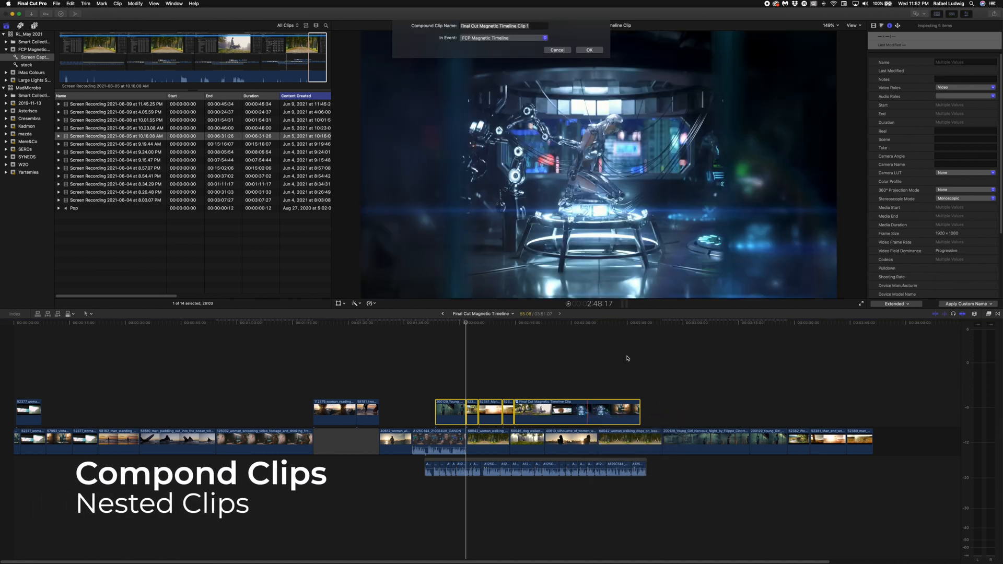
click(588, 50)
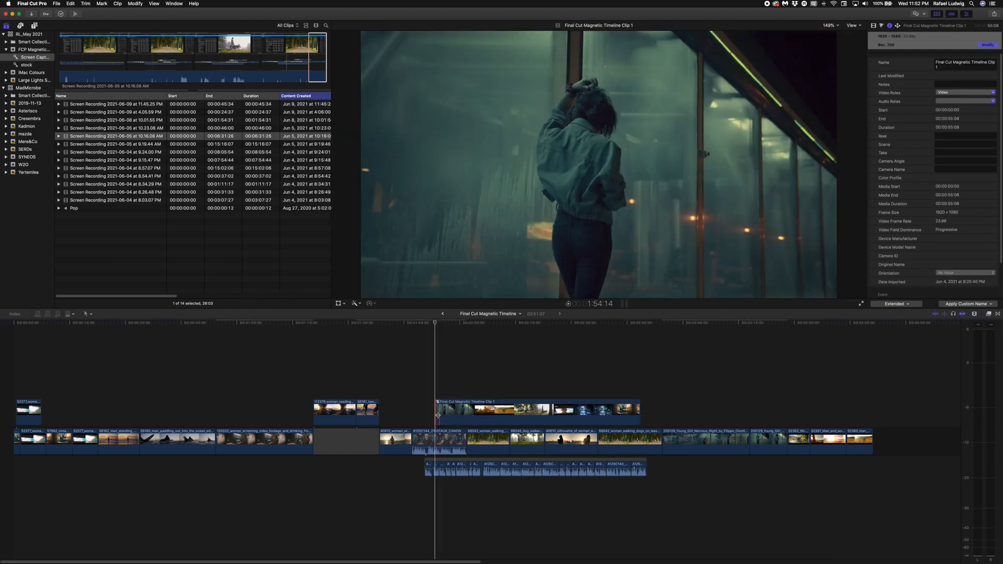
click(537, 409)
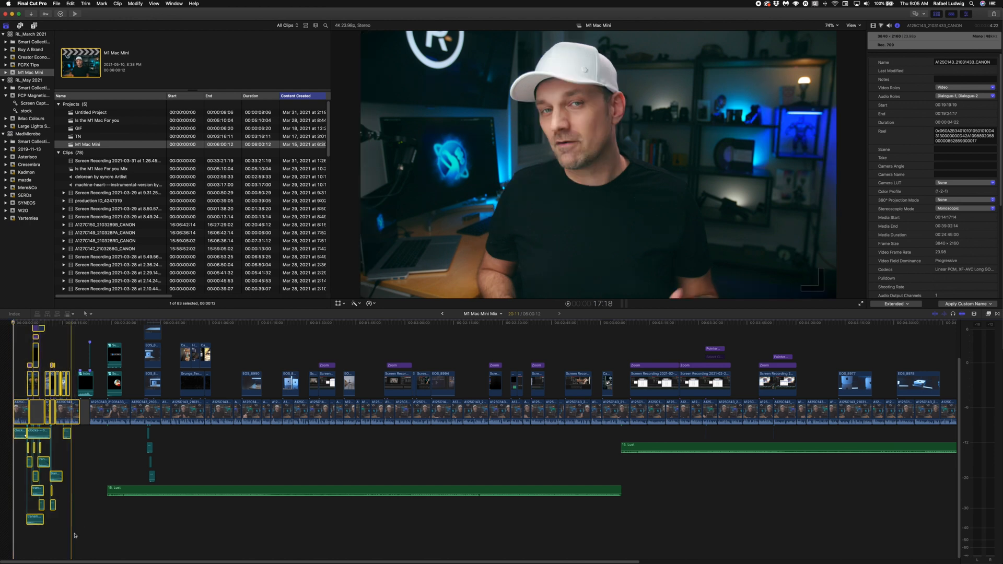
right_click(65, 412)
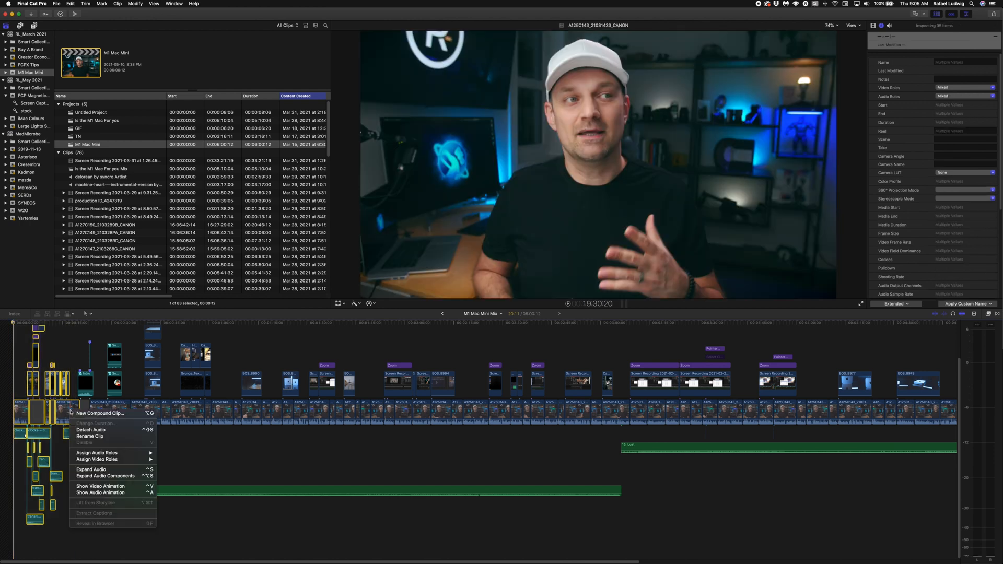
click(96, 413)
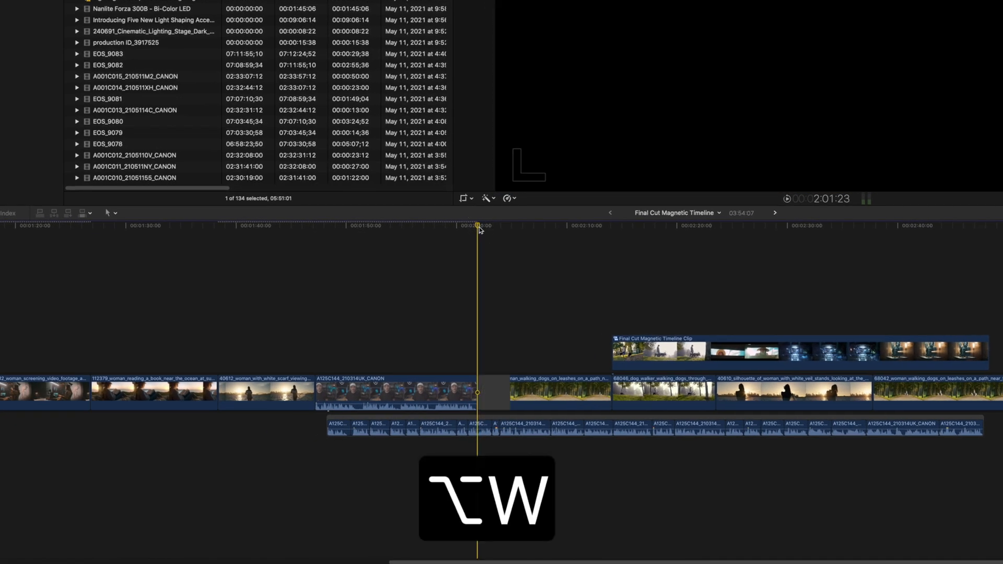
Step: Insert a placeholder showing a long shot of five people before a distant sunset city
key(cmd+z)
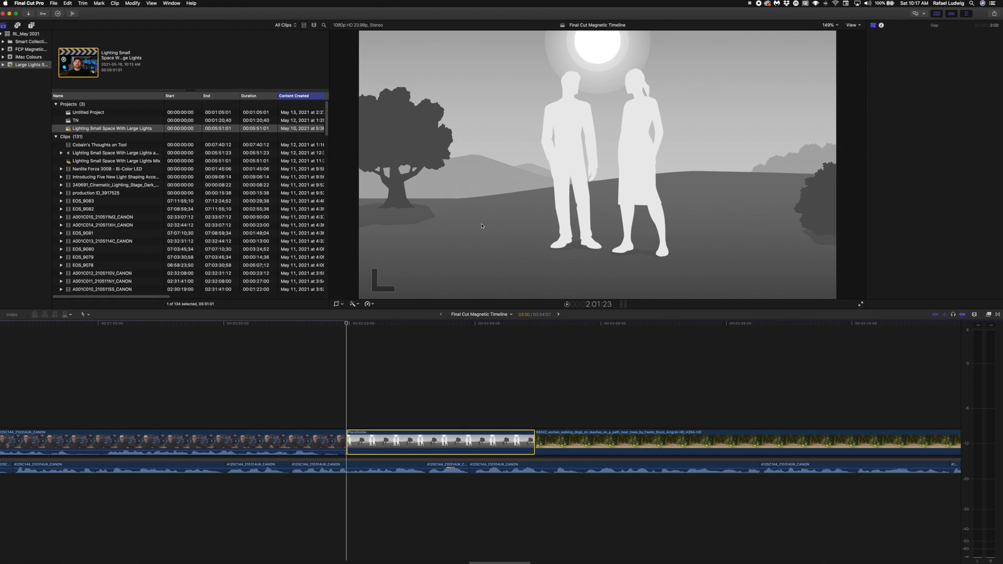
click(940, 53)
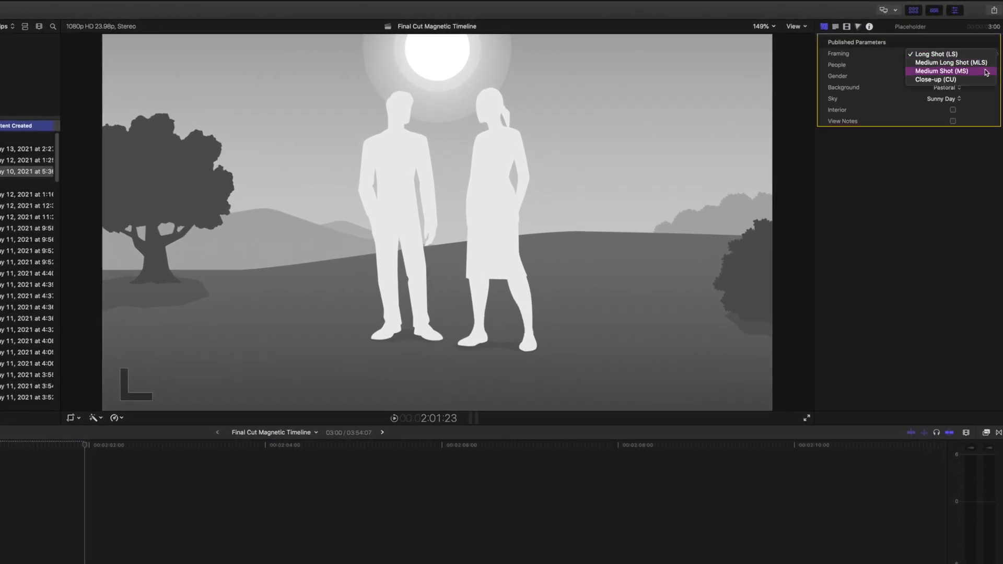
click(936, 79)
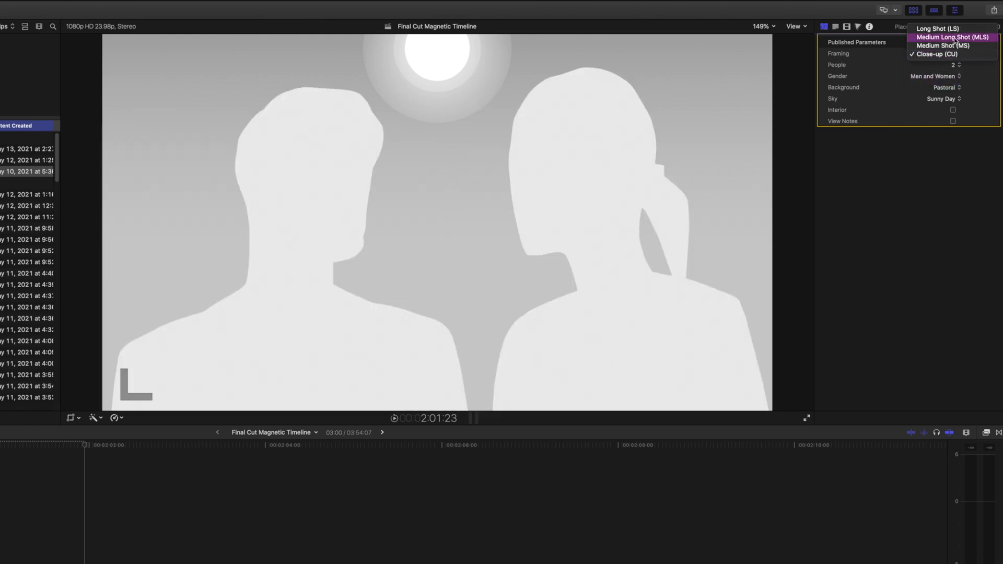
click(937, 28)
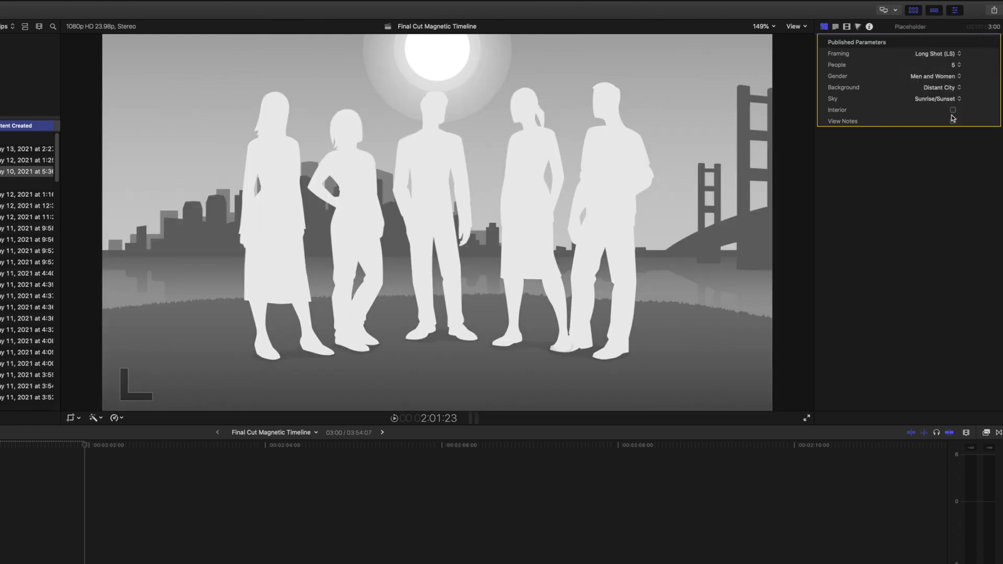
click(953, 109)
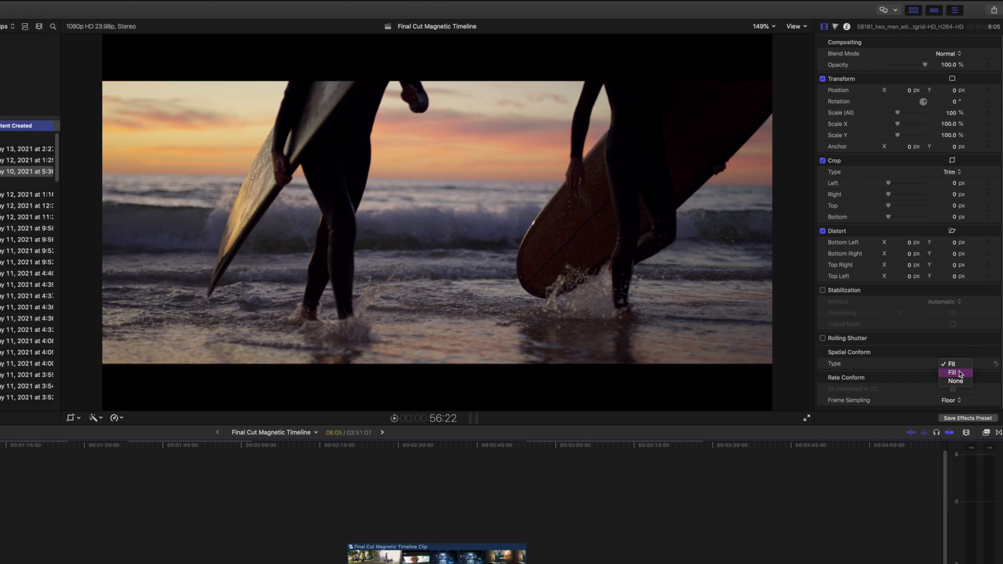
Step: Set the surfing clip's Spatial Conform Type to Fill and increase timeline clip height
click(952, 373)
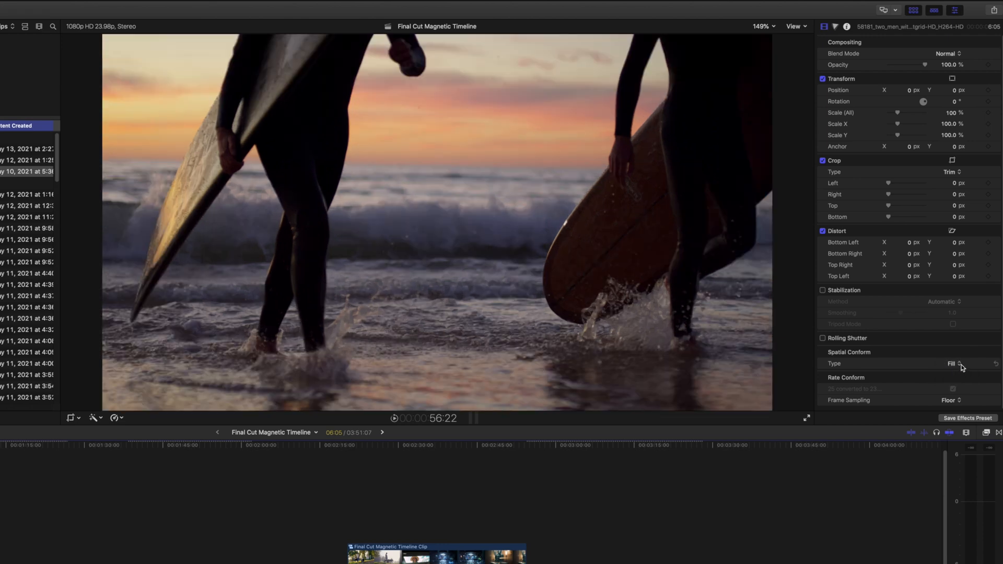
click(952, 364)
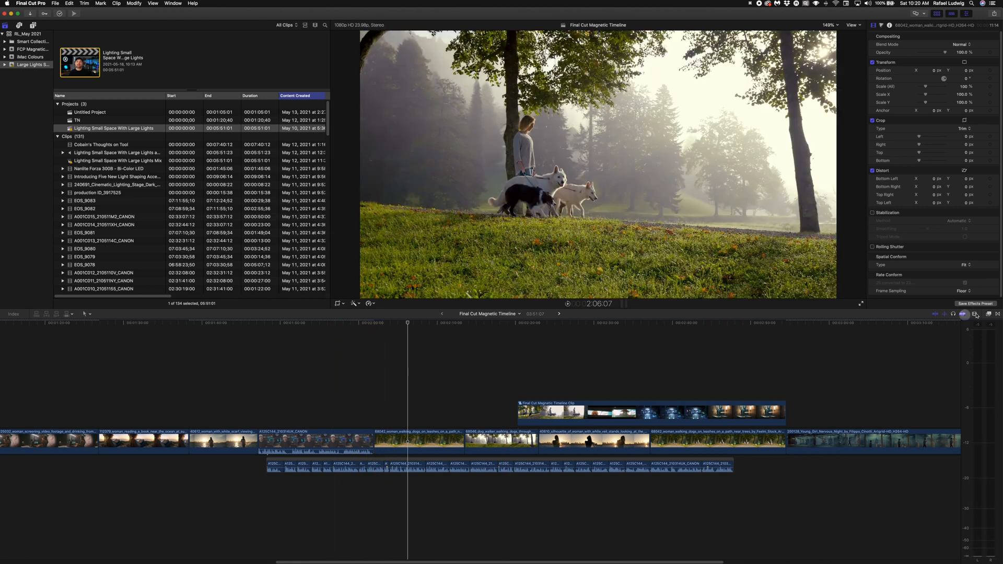
click(973, 314)
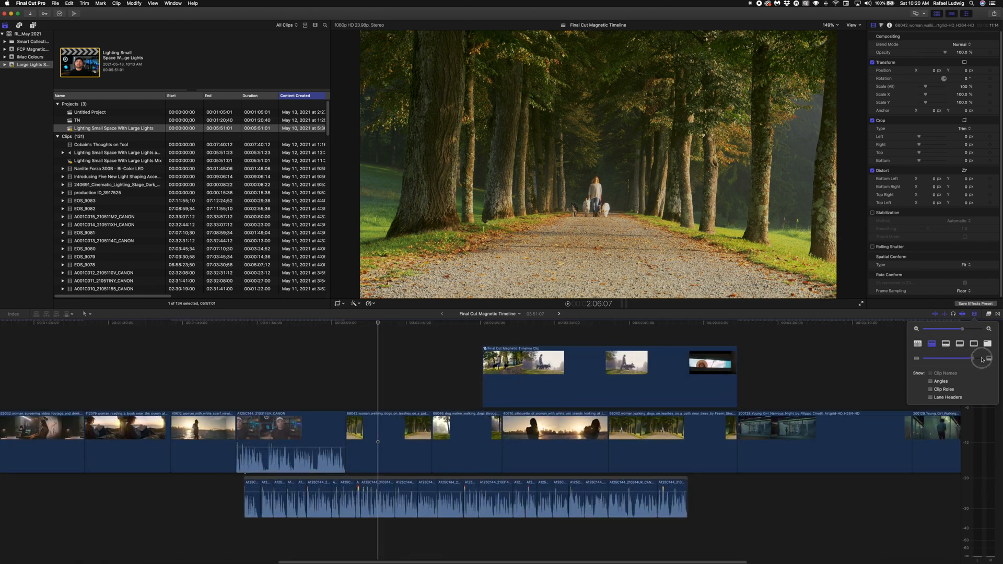
click(388, 230)
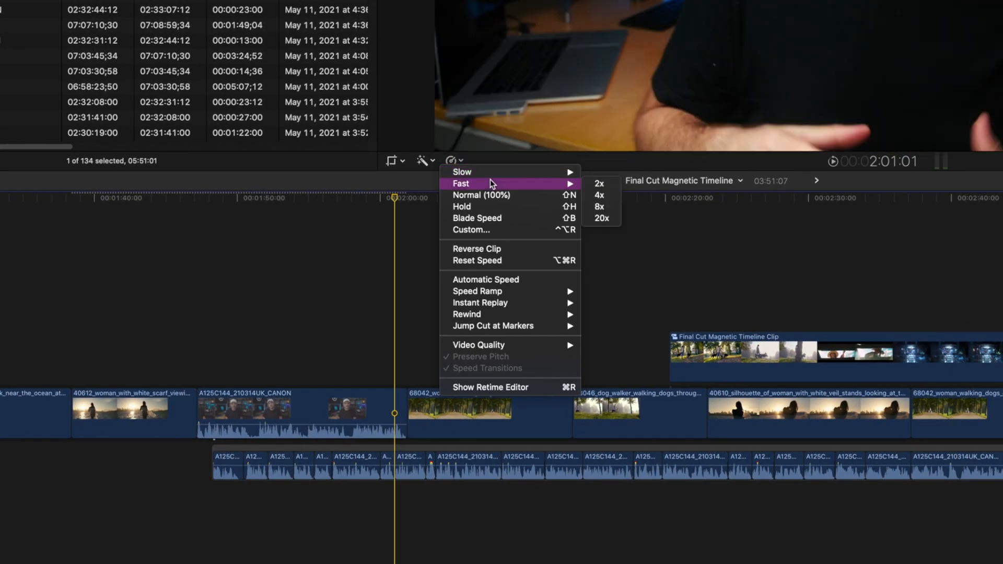
mouse_move(483, 207)
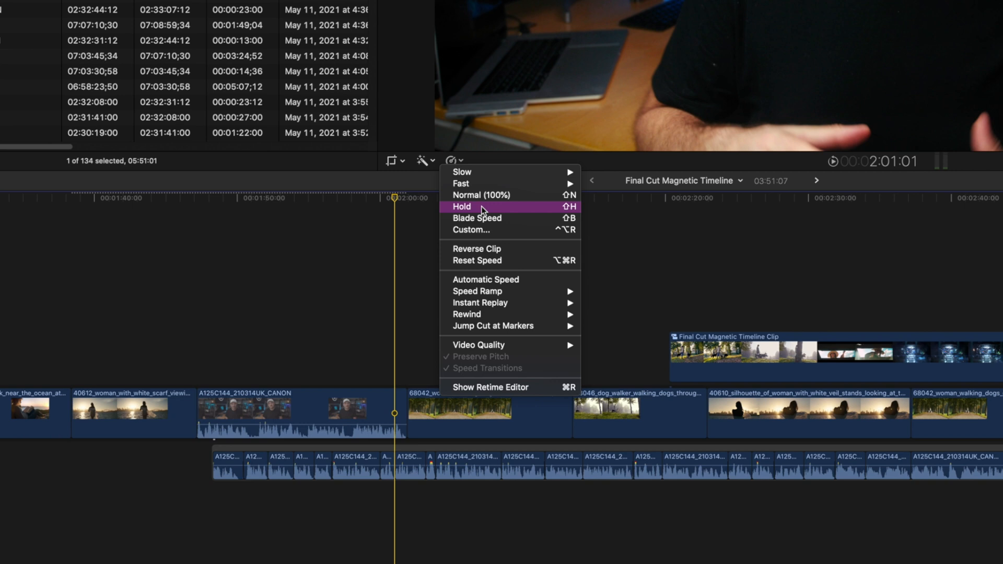
mouse_move(526, 260)
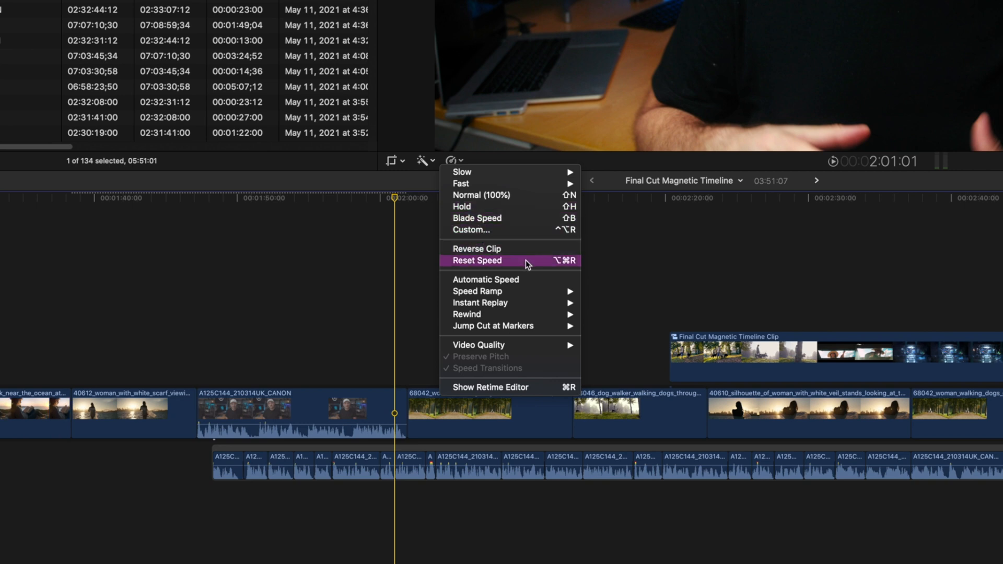
mouse_move(477, 291)
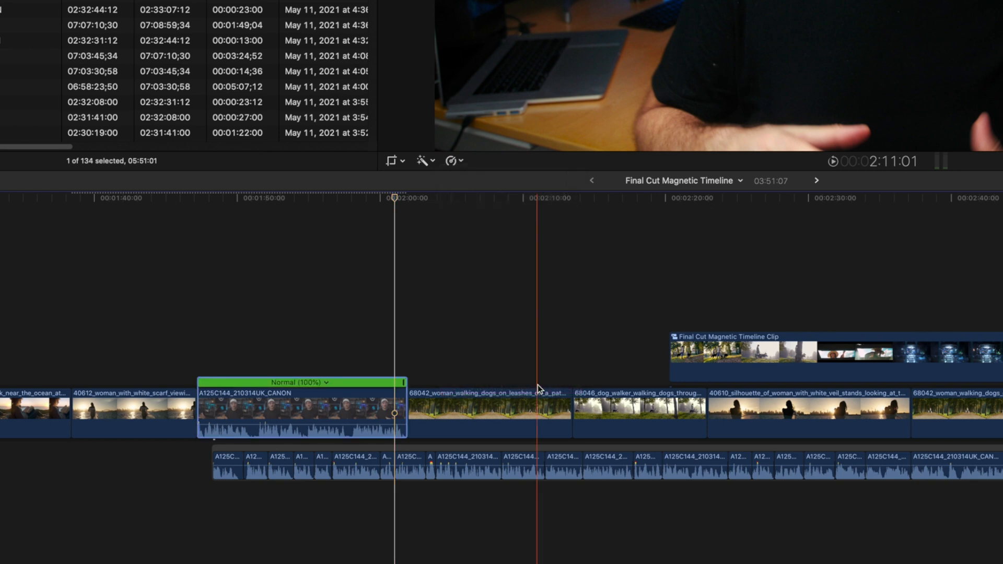
Step: Set the CANON interview clip's retime speed to Normal (100%)
click(324, 382)
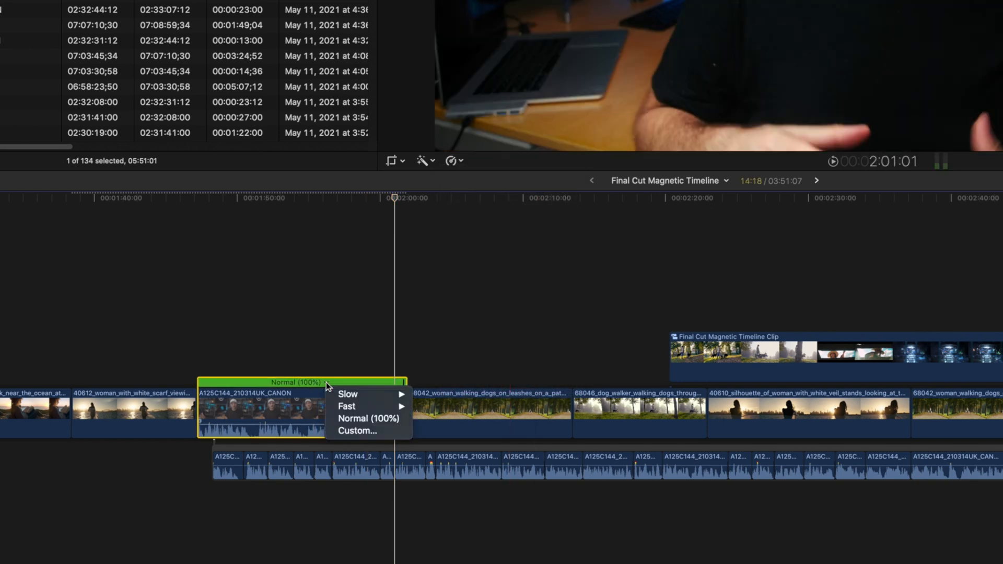
mouse_move(368, 418)
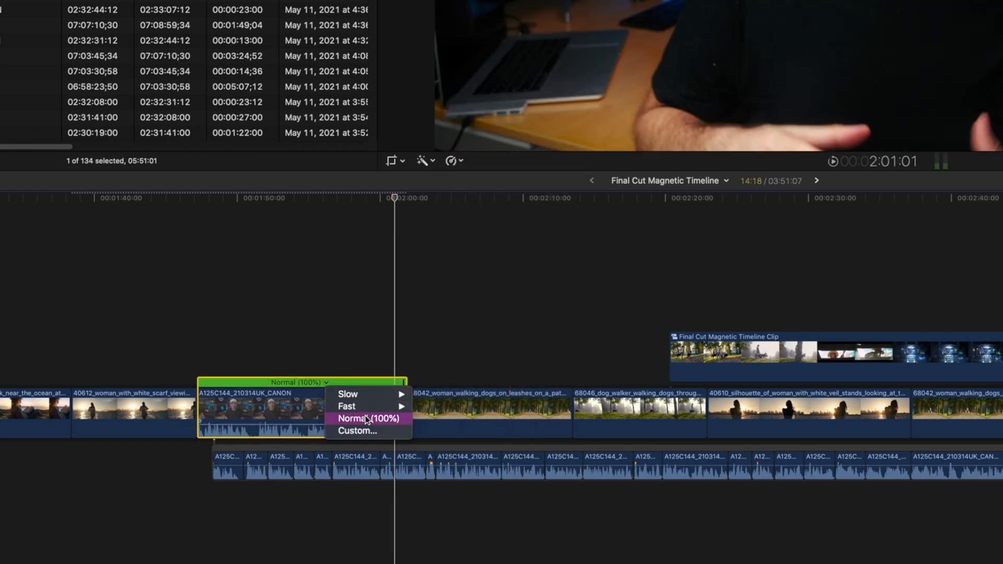
click(368, 419)
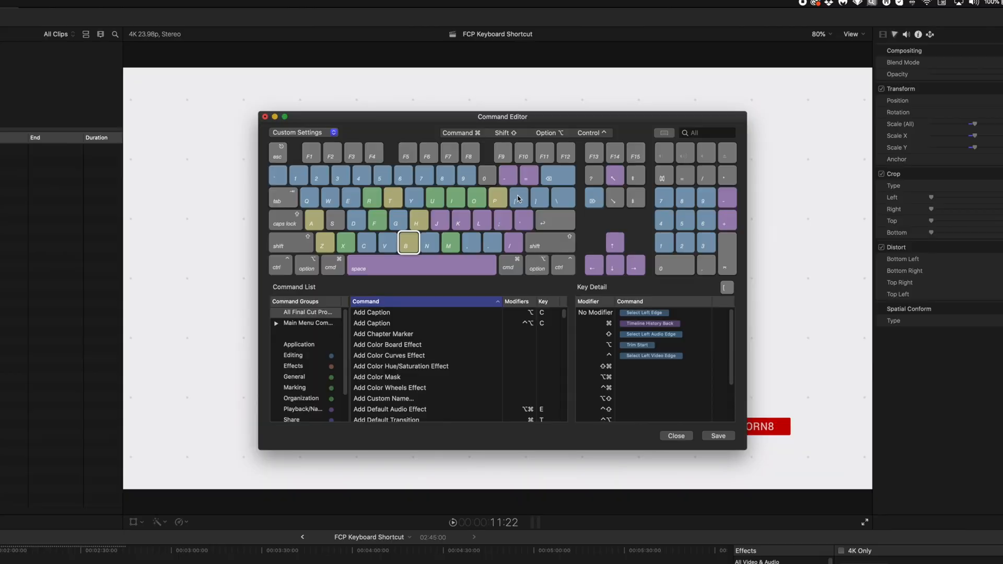
Step: Show the Key Detail for the N key in the Command Editor
click(429, 243)
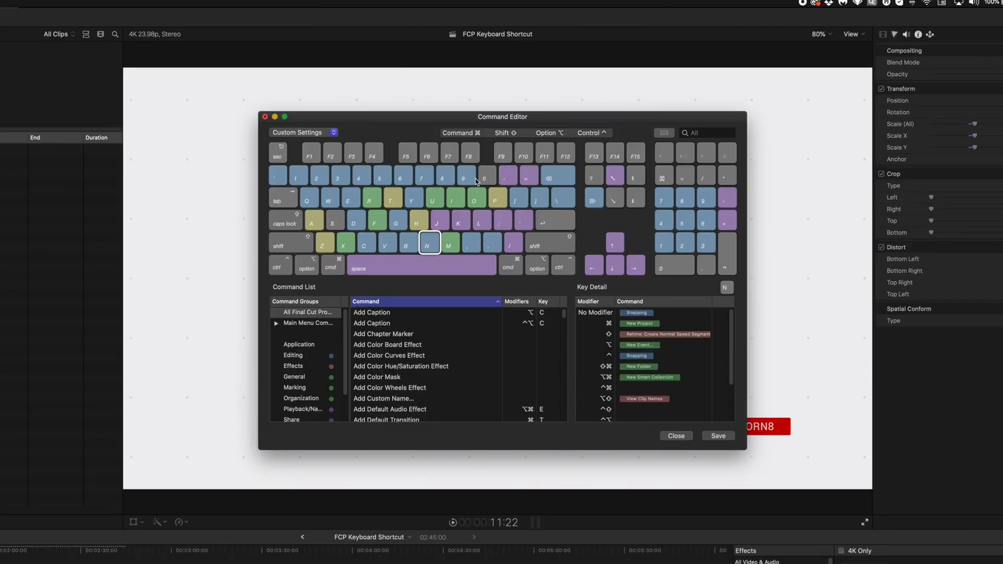